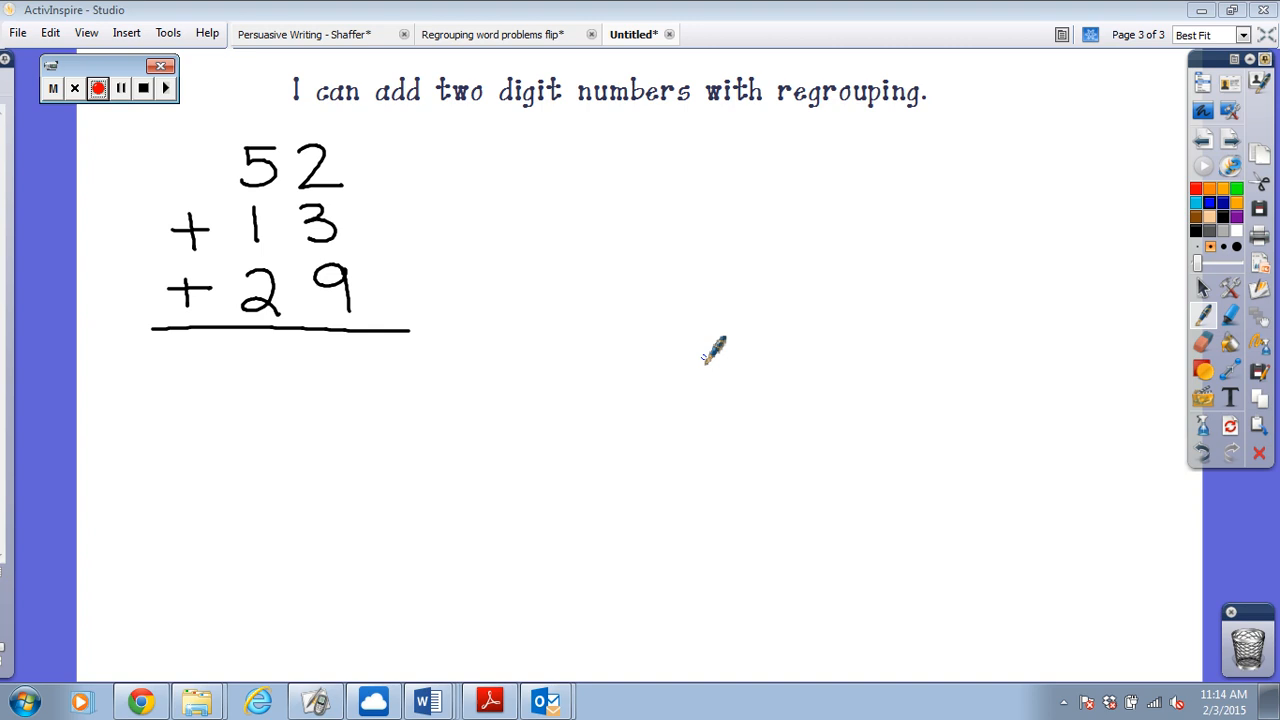
# Circle the plus signs in 52 + 13 + 29 and separate tens from ones
pyautogui.moveTo(288, 110); pyautogui.dragTo(296, 356)
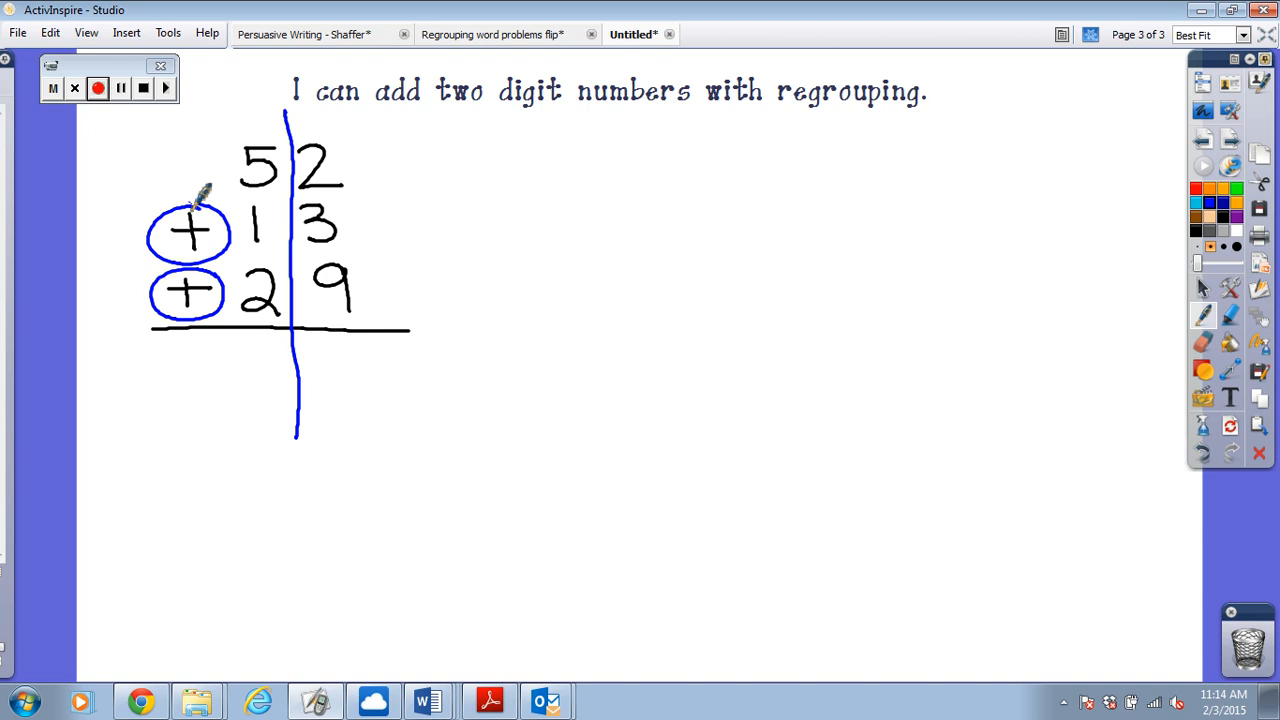
pyautogui.click(98, 88)
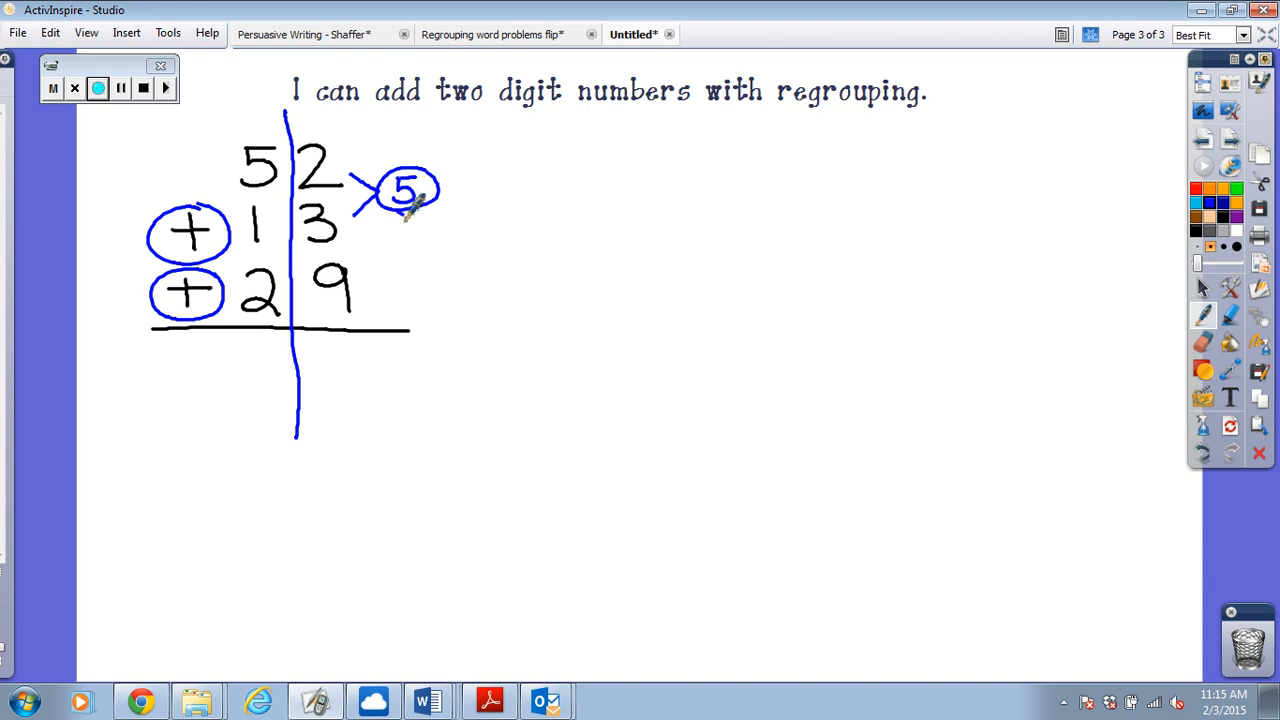
# Link 5 and 9 into 14, then carry 4 down into the ones answer
pyautogui.moveTo(430, 210); pyautogui.dragTo(370, 290)
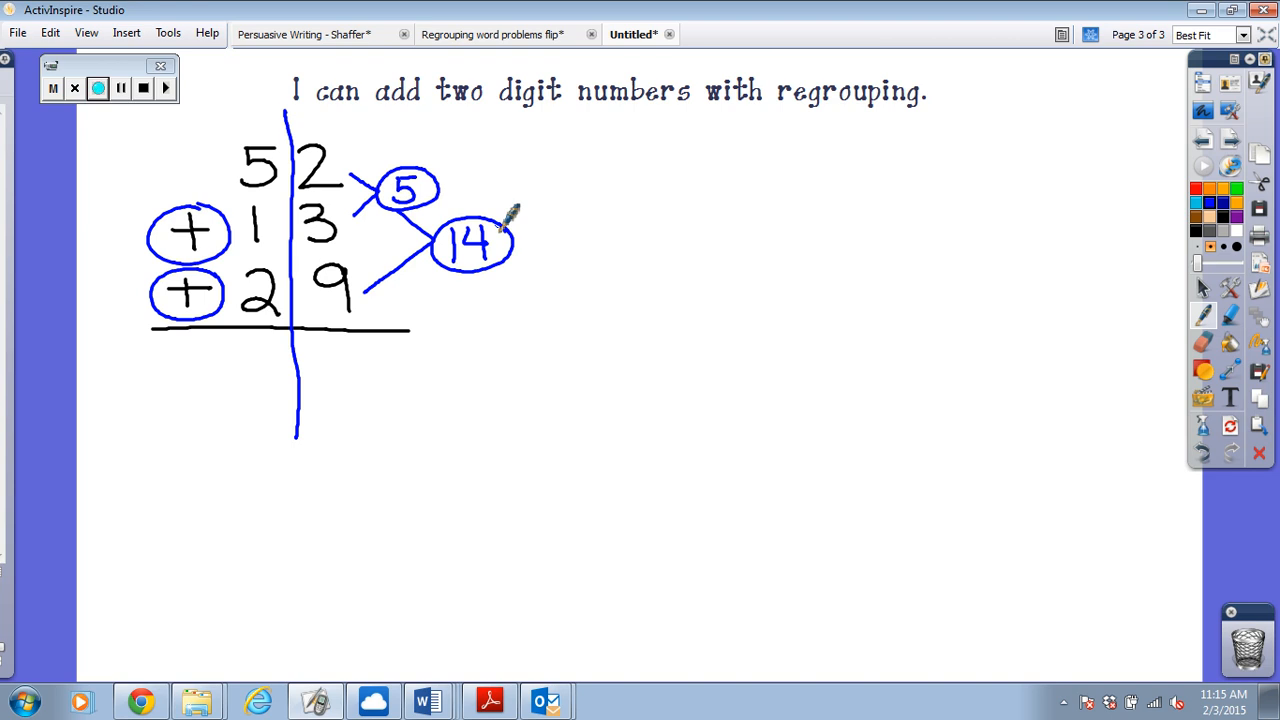
pyautogui.moveTo(490, 264); pyautogui.dragTo(404, 370)
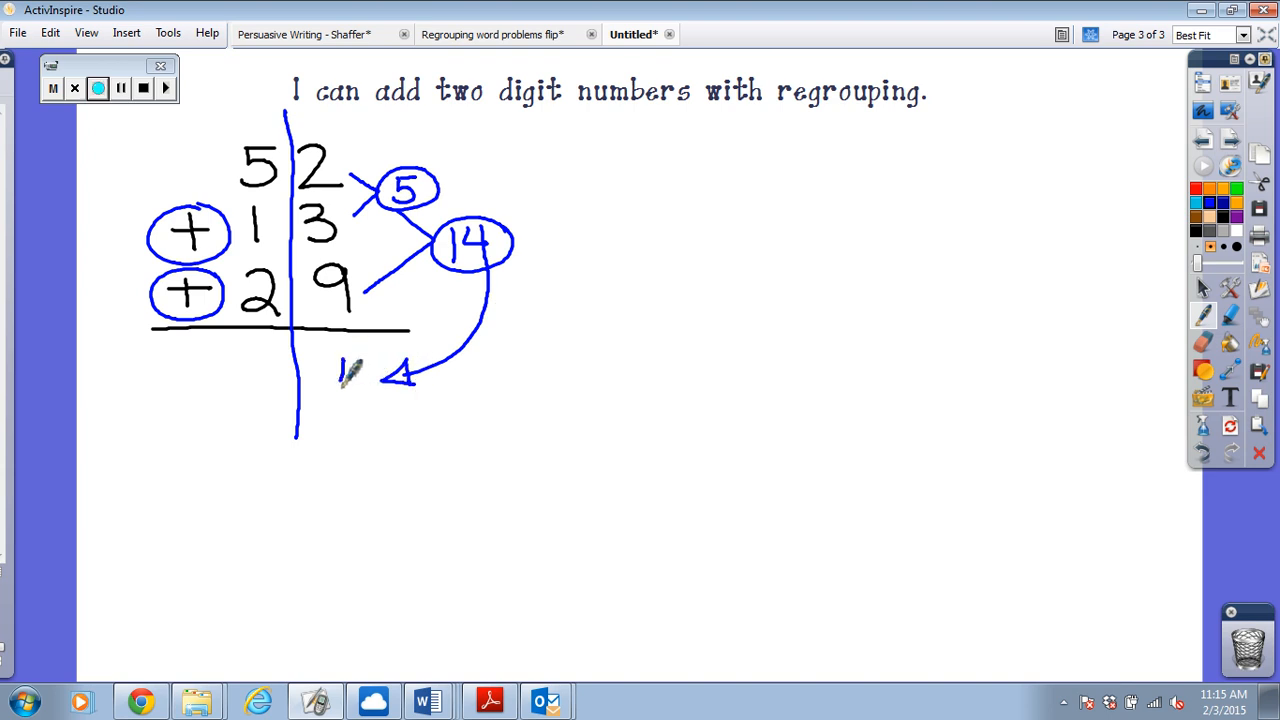
pyautogui.moveTo(340, 360); pyautogui.dragTo(360, 396)
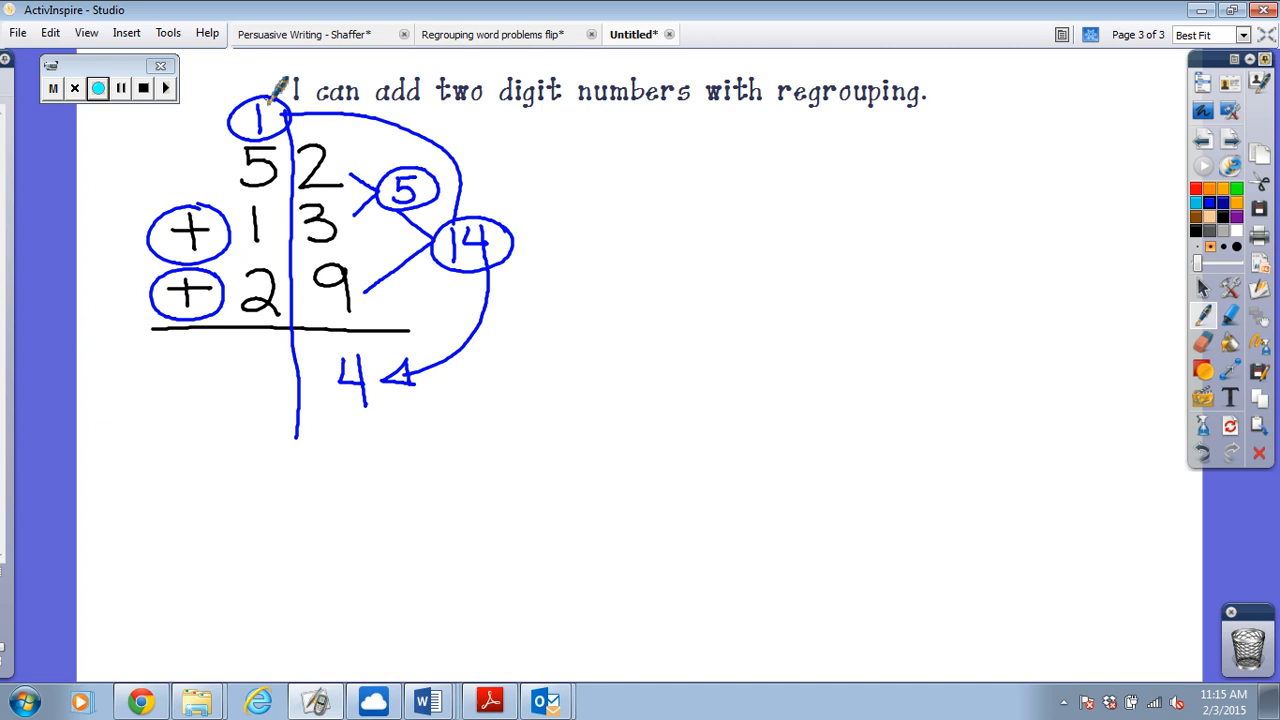
# Cross out a running tens total beside the column while working toward 9 tens
pyautogui.click(98, 88)
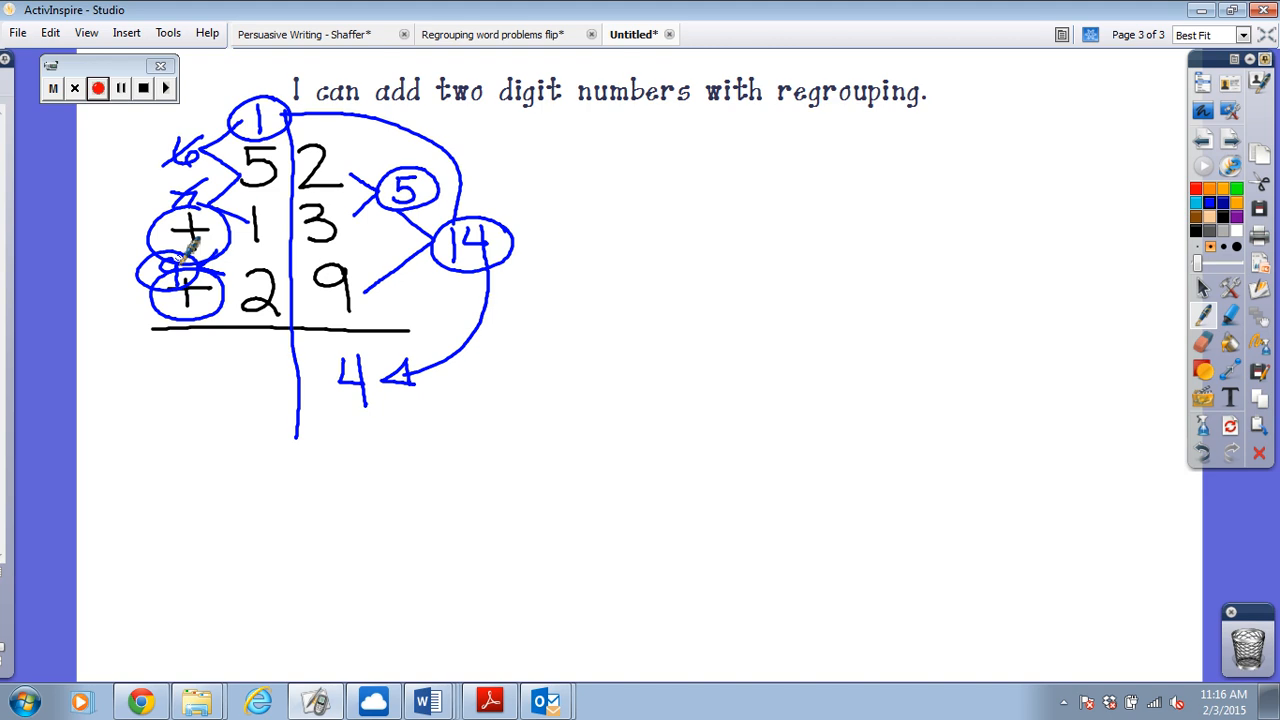
pyautogui.moveTo(230, 344); pyautogui.dragTo(276, 390)
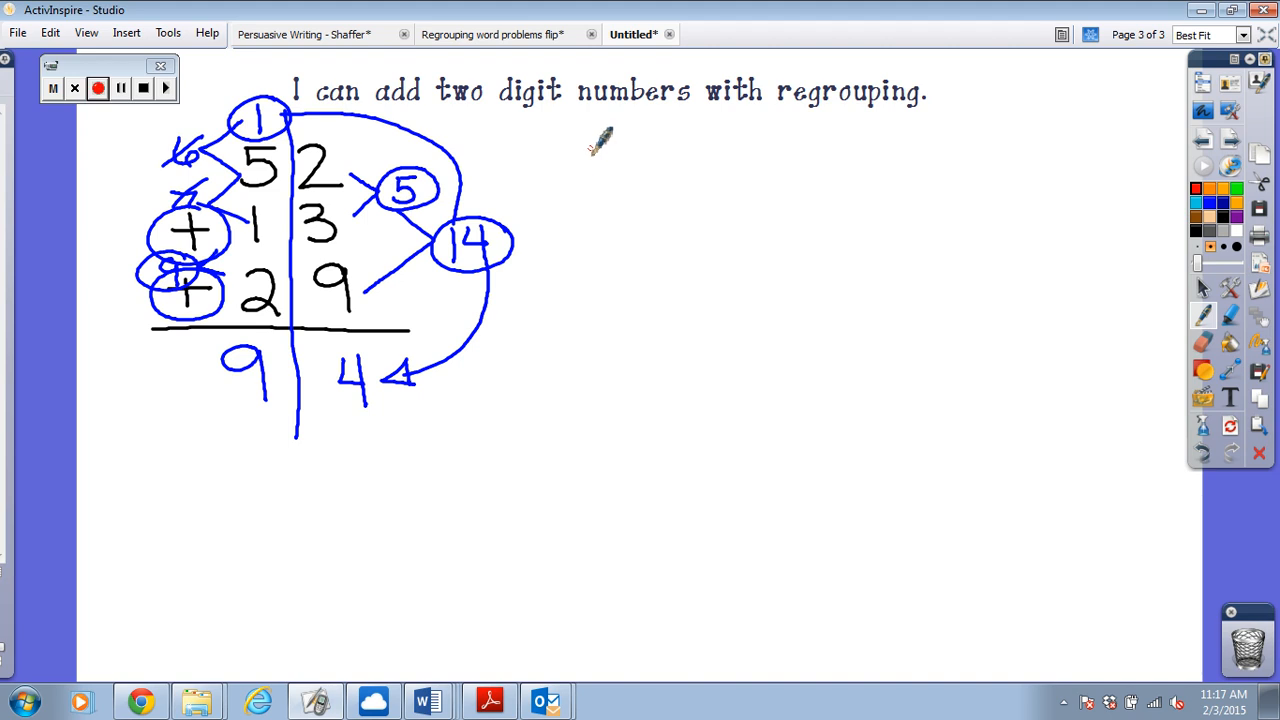
# Draw red tens lines and ones dots for 52, 13 and 29
pyautogui.moveTo(590, 176); pyautogui.dragTo(620, 150)
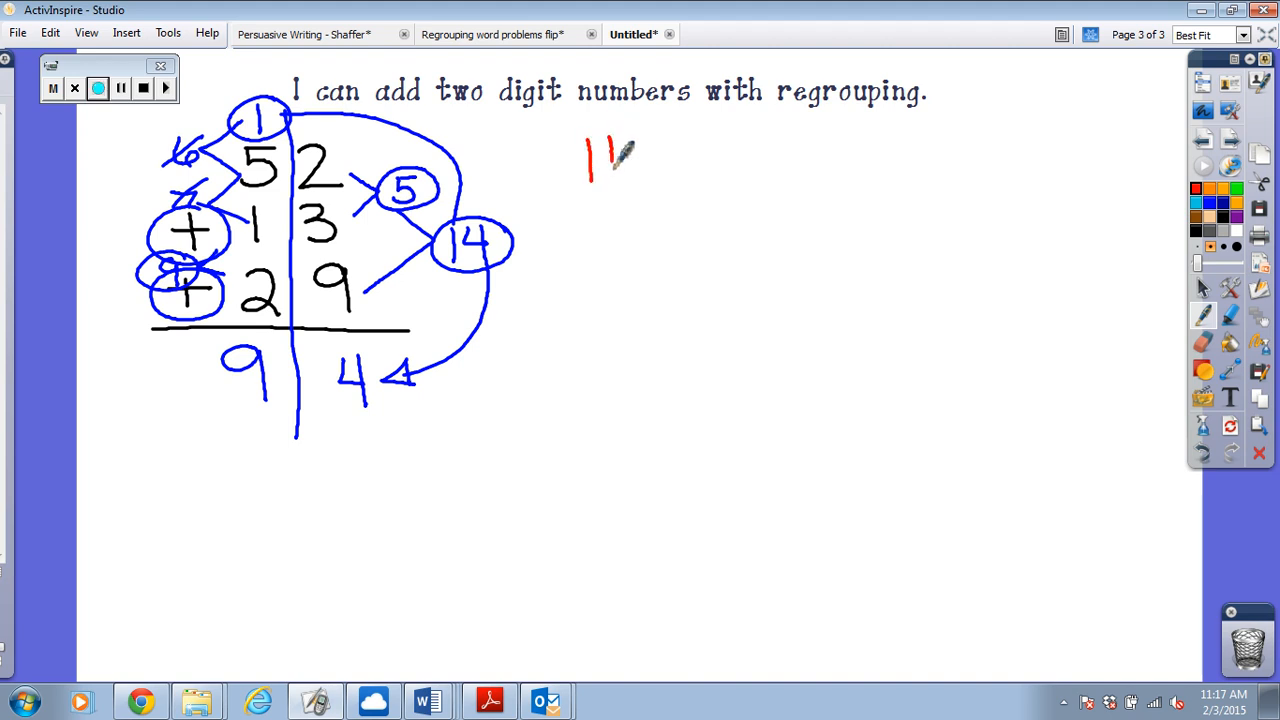
pyautogui.moveTo(630, 140); pyautogui.dragTo(680, 184)
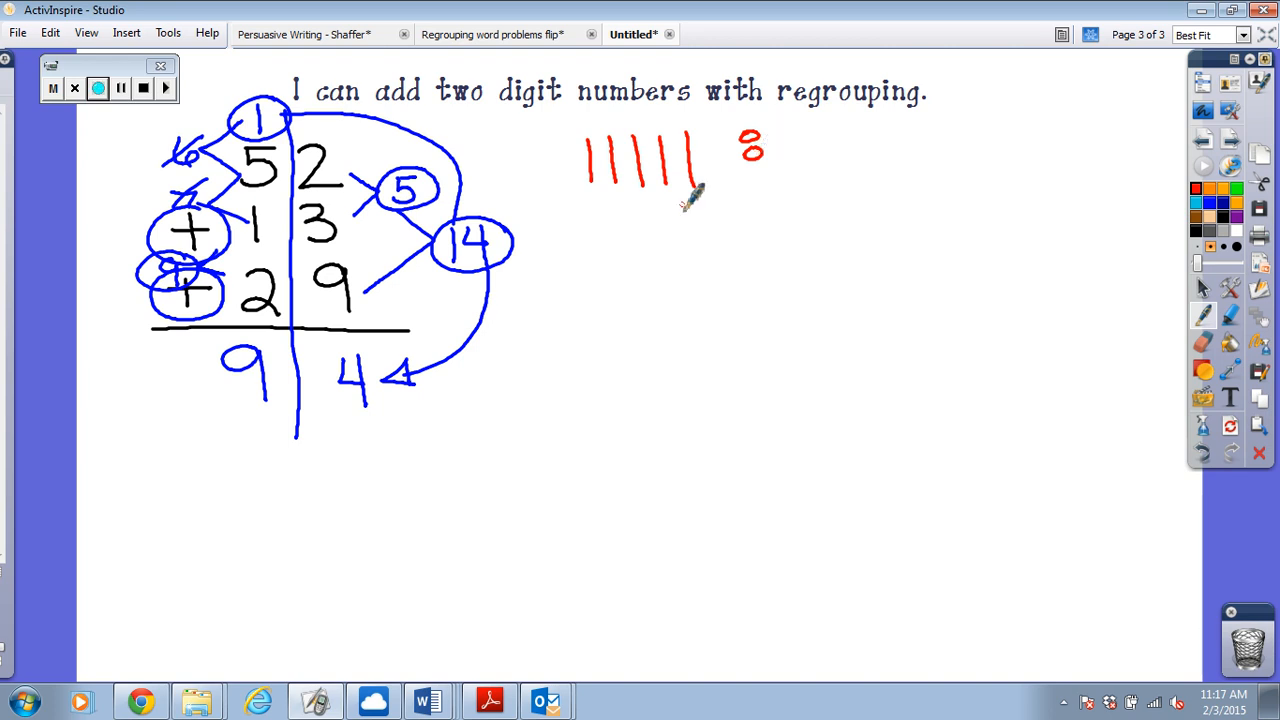
pyautogui.moveTo(684, 210); pyautogui.dragTo(690, 236)
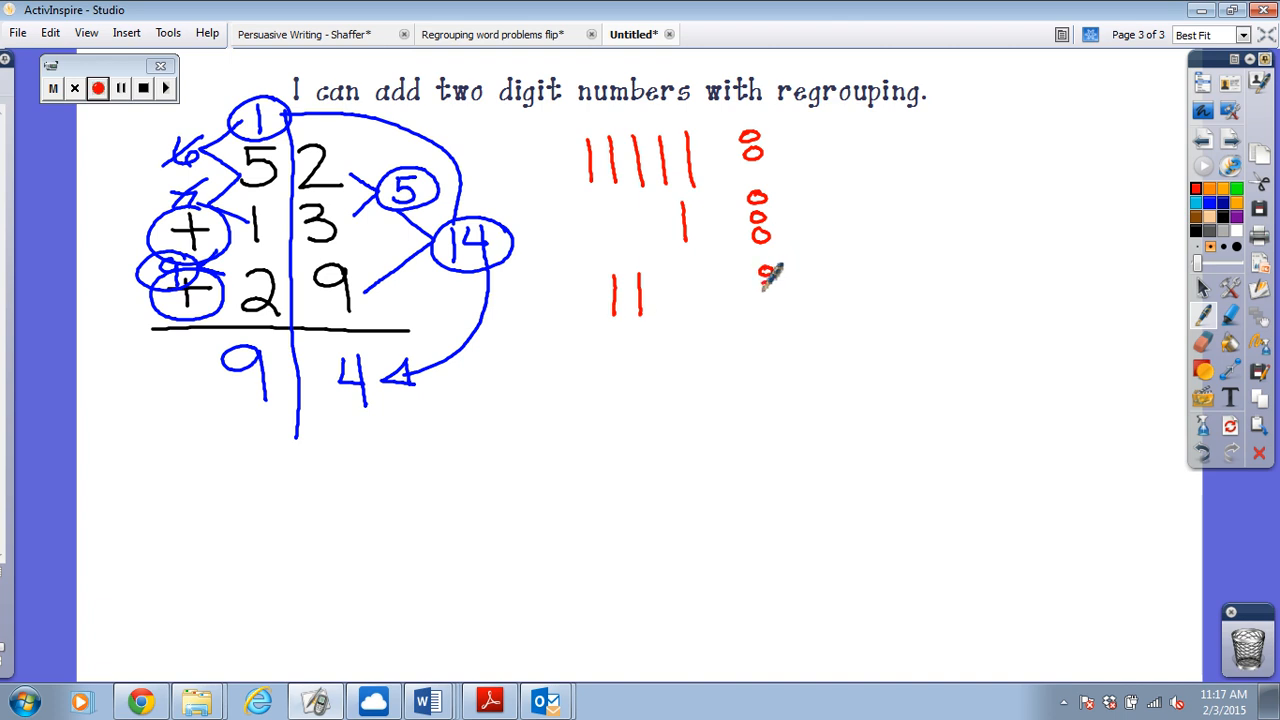
pyautogui.moveTo(764, 270); pyautogui.dragTo(770, 336)
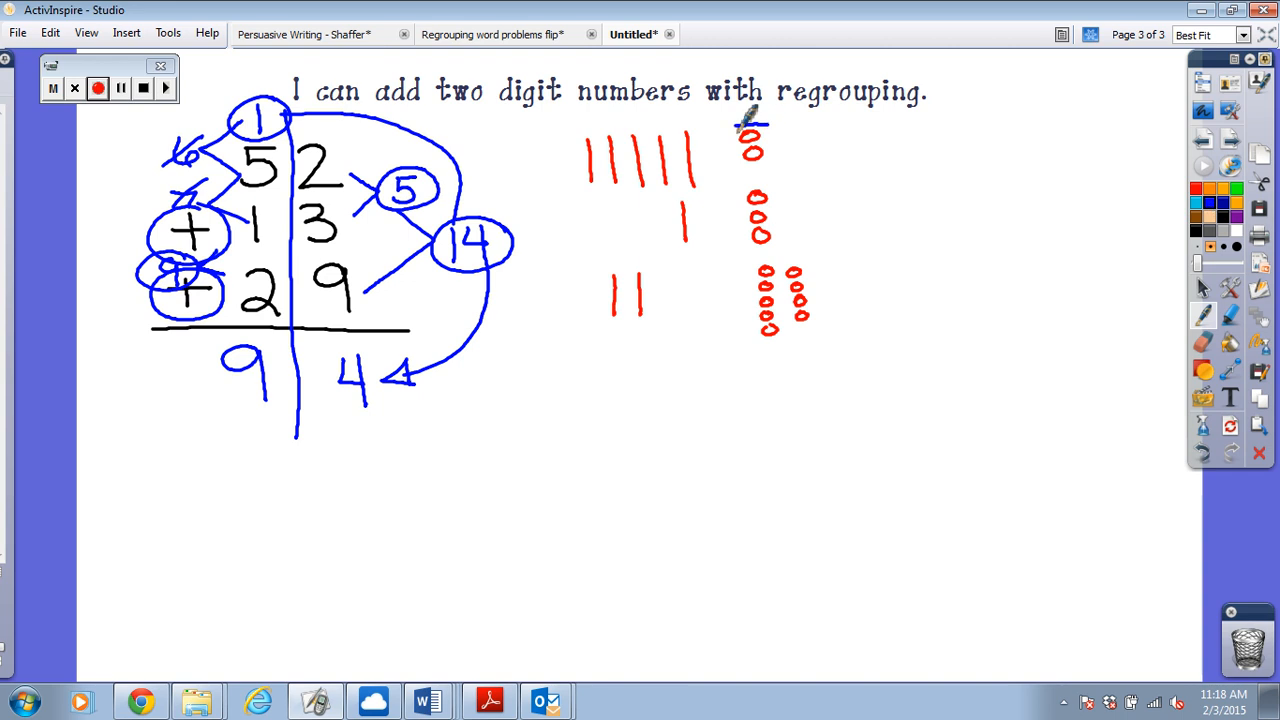
# Box a group of ten ones dots in the picture
pyautogui.moveTo(744, 130); pyautogui.dragTo(770, 344)
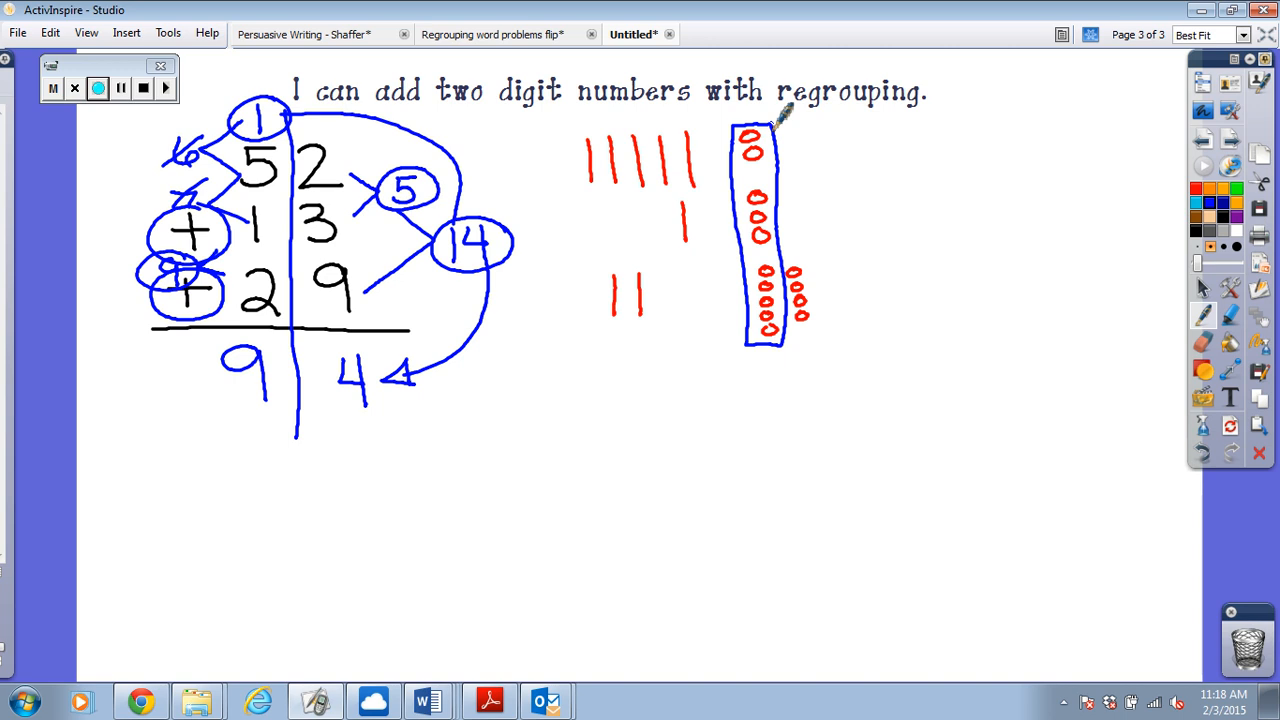
# Arrow the boxed ten over to the tens and write 94 under the picture
pyautogui.moveTo(724, 124); pyautogui.dragTo(796, 360)
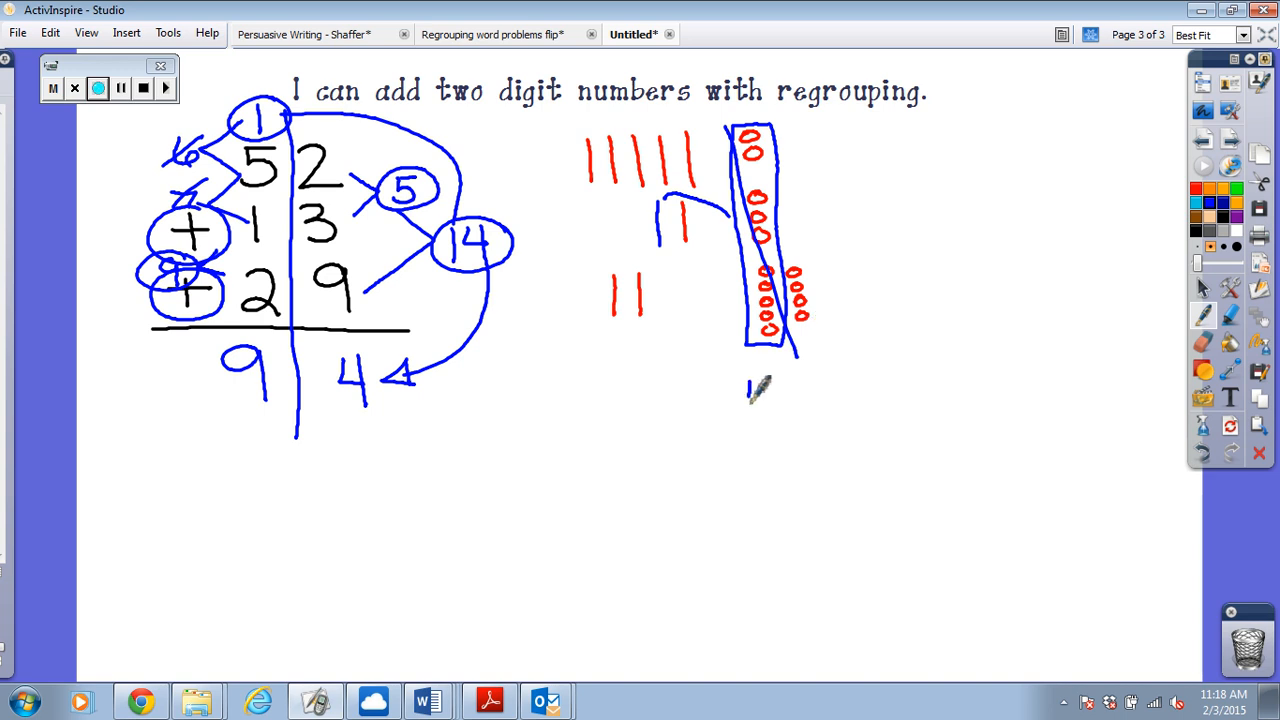
pyautogui.moveTo(748, 384); pyautogui.dragTo(784, 424)
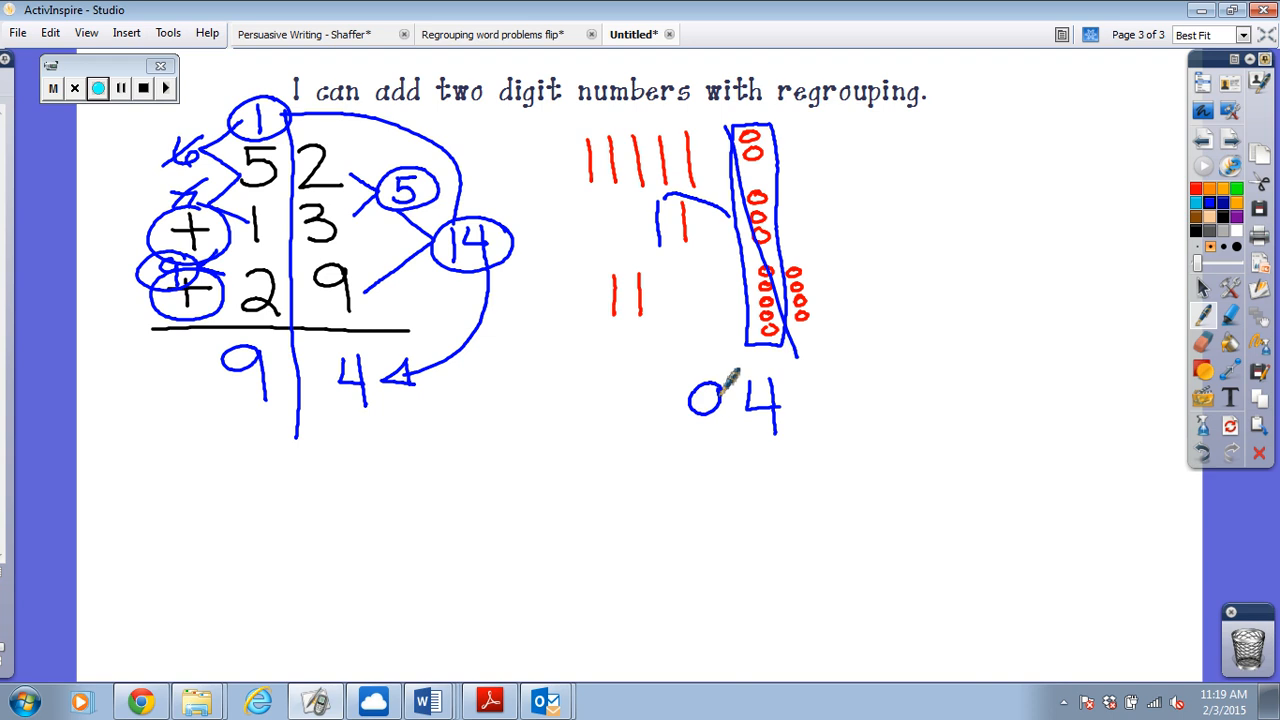
pyautogui.moveTo(720, 396); pyautogui.dragTo(730, 430)
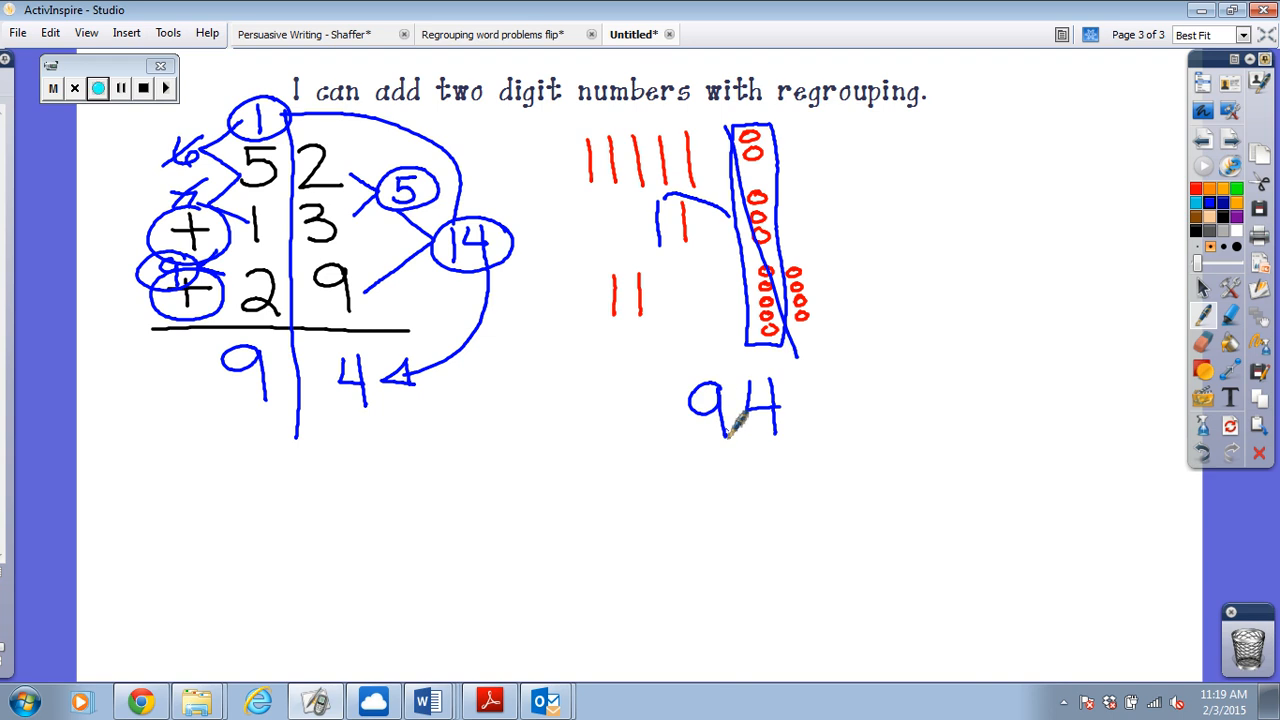